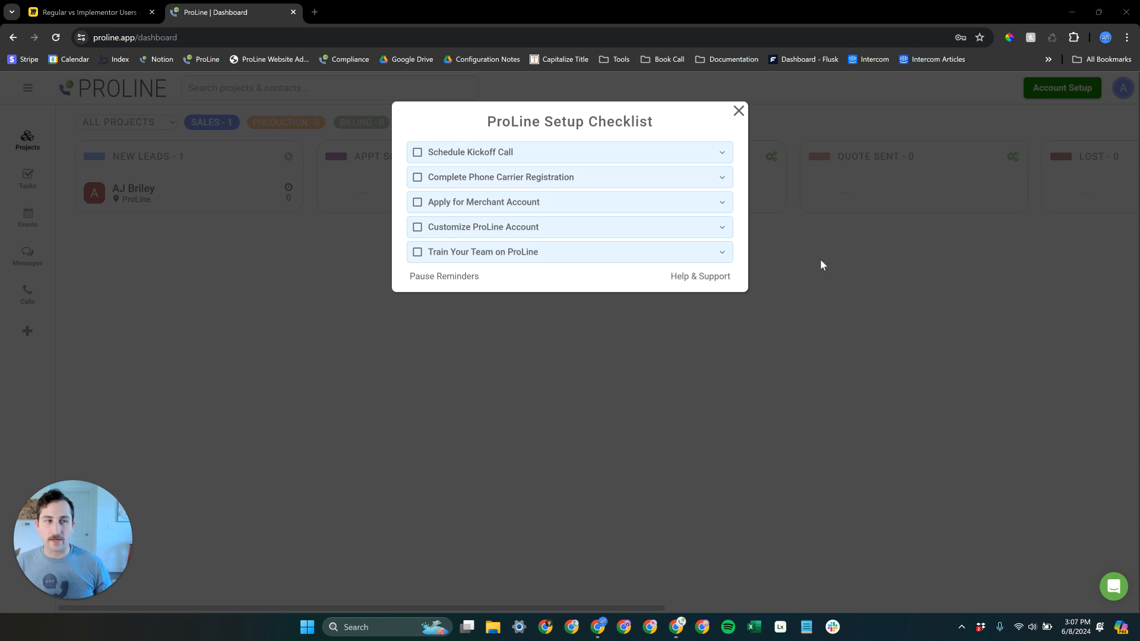
mouse_move(470, 168)
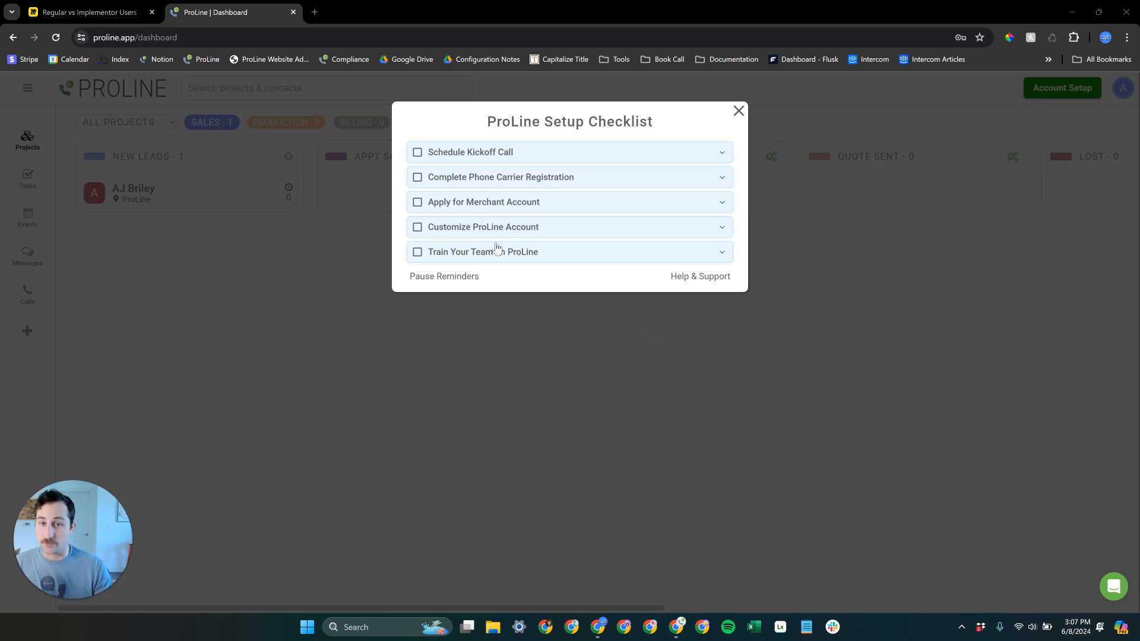
mouse_move(471, 211)
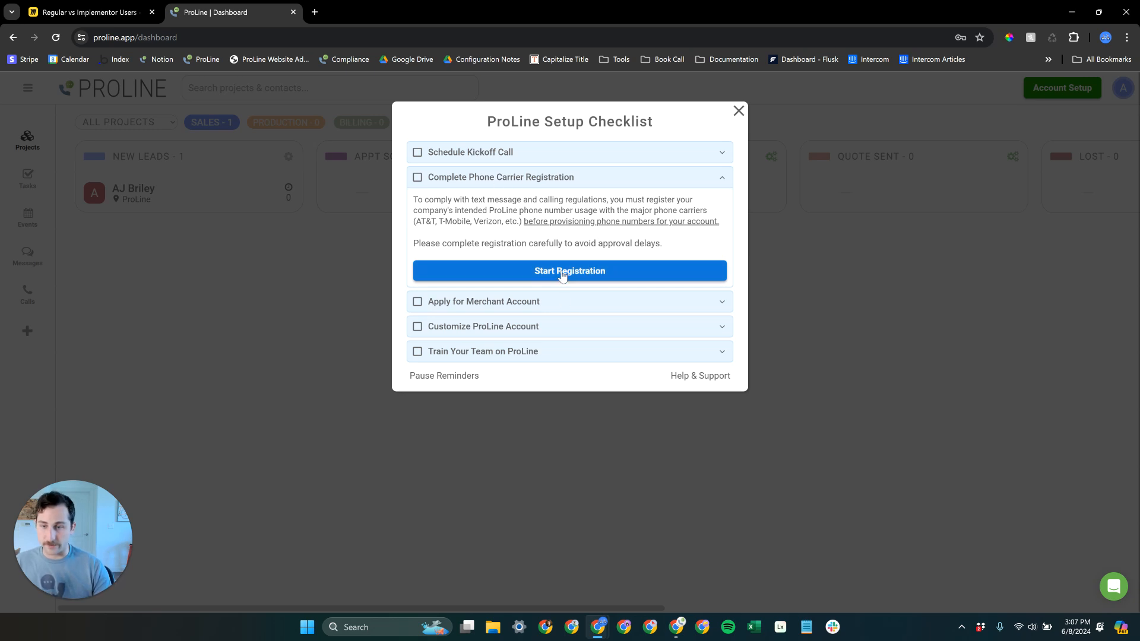
Step: Start the phone carrier registration to reveal its five form sections
left_click(569, 270)
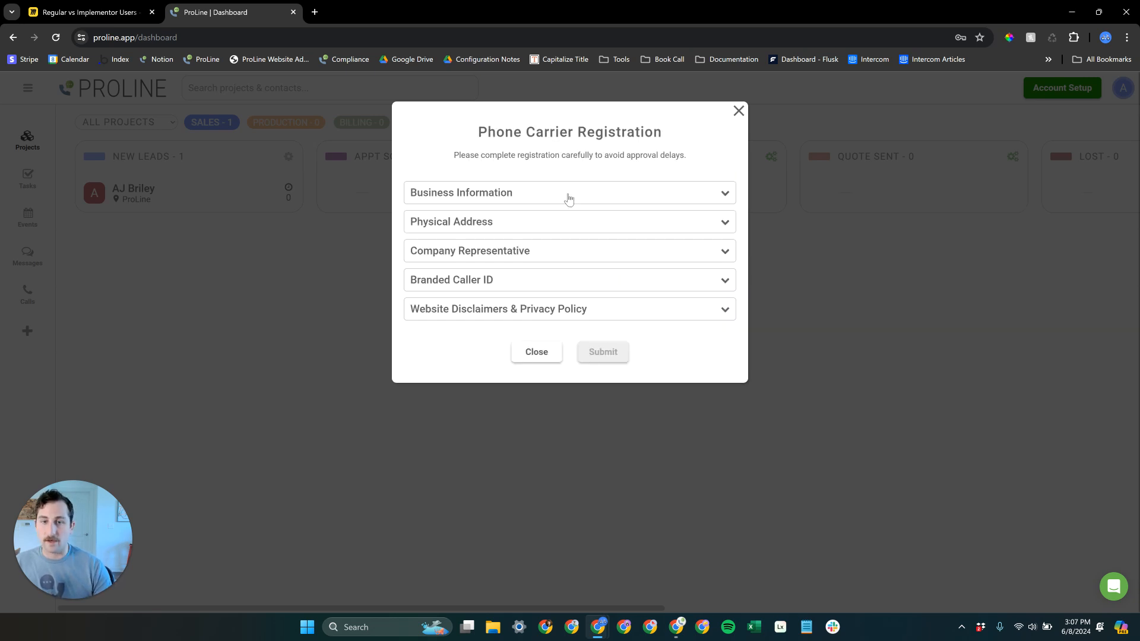
mouse_move(621, 305)
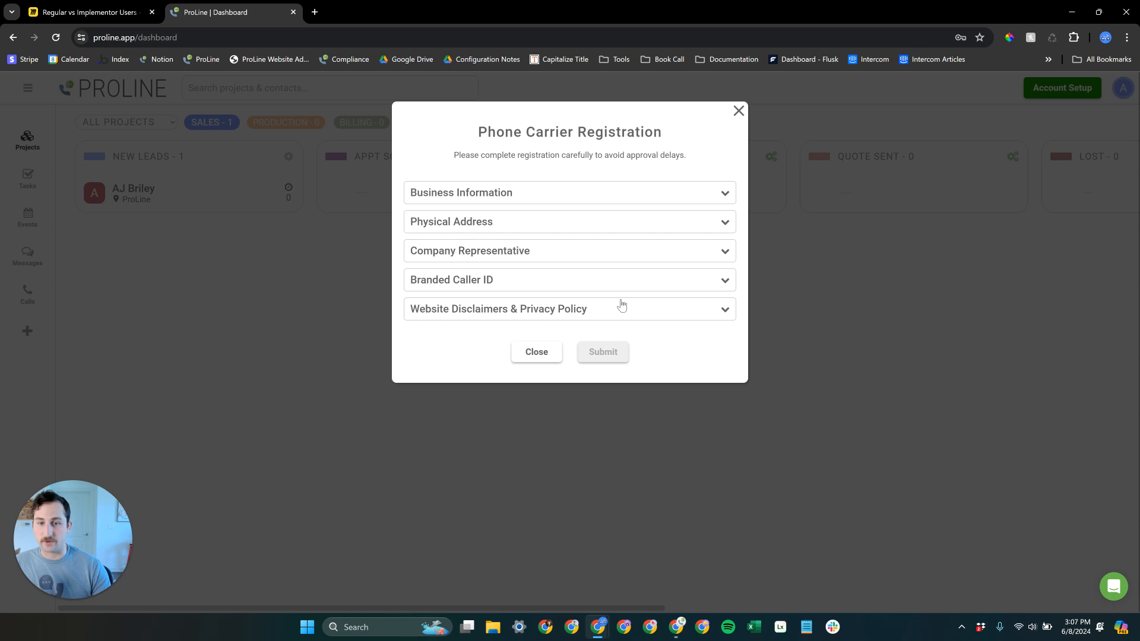
mouse_move(545, 317)
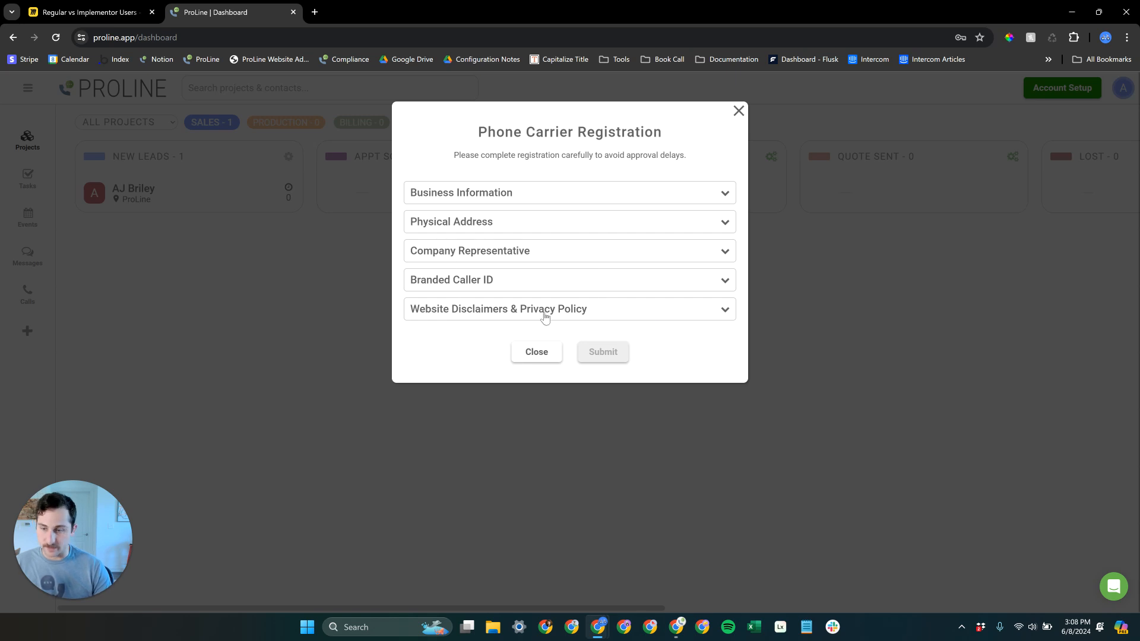
mouse_move(562, 398)
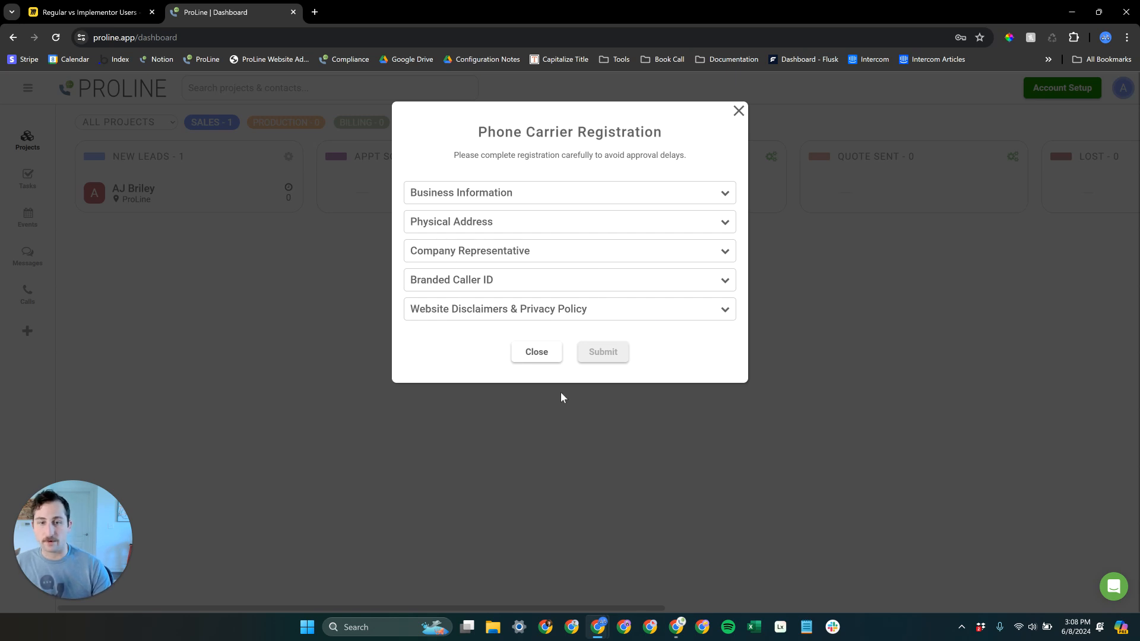
Step: Dismiss the registration form and expand 'Apply for Merchant Account' in the checklist
left_click(535, 352)
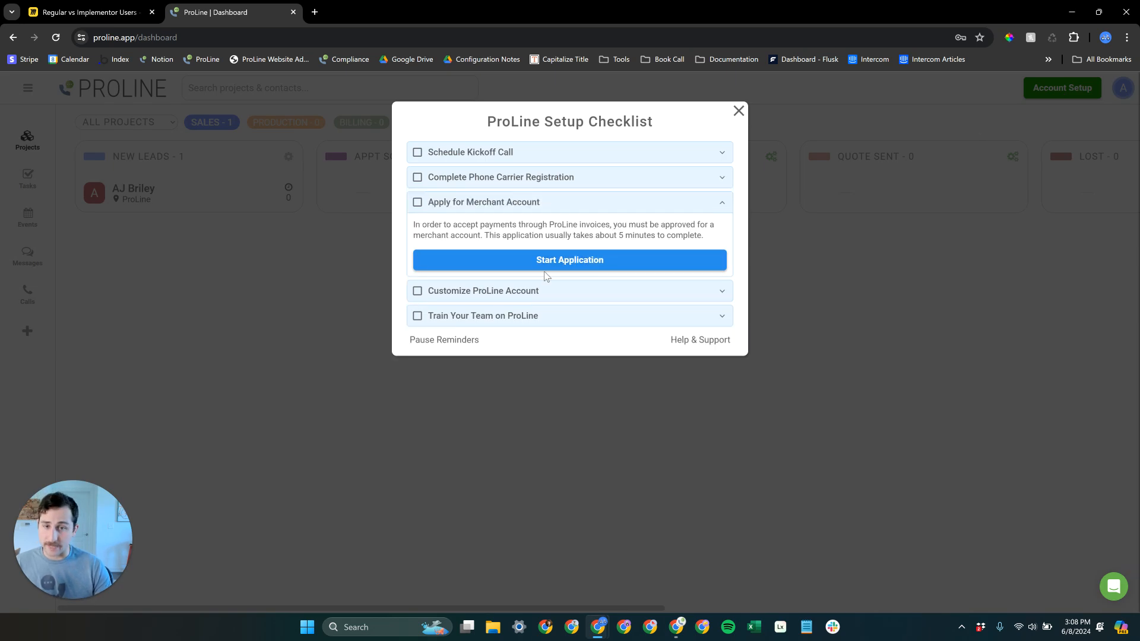
mouse_move(494, 199)
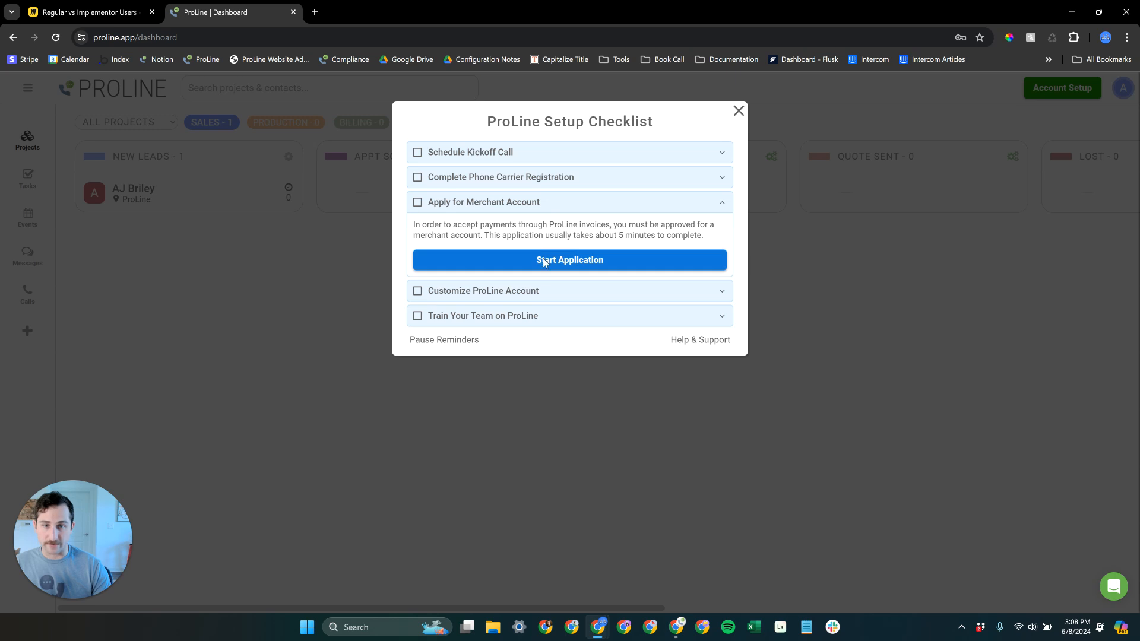
mouse_move(533, 227)
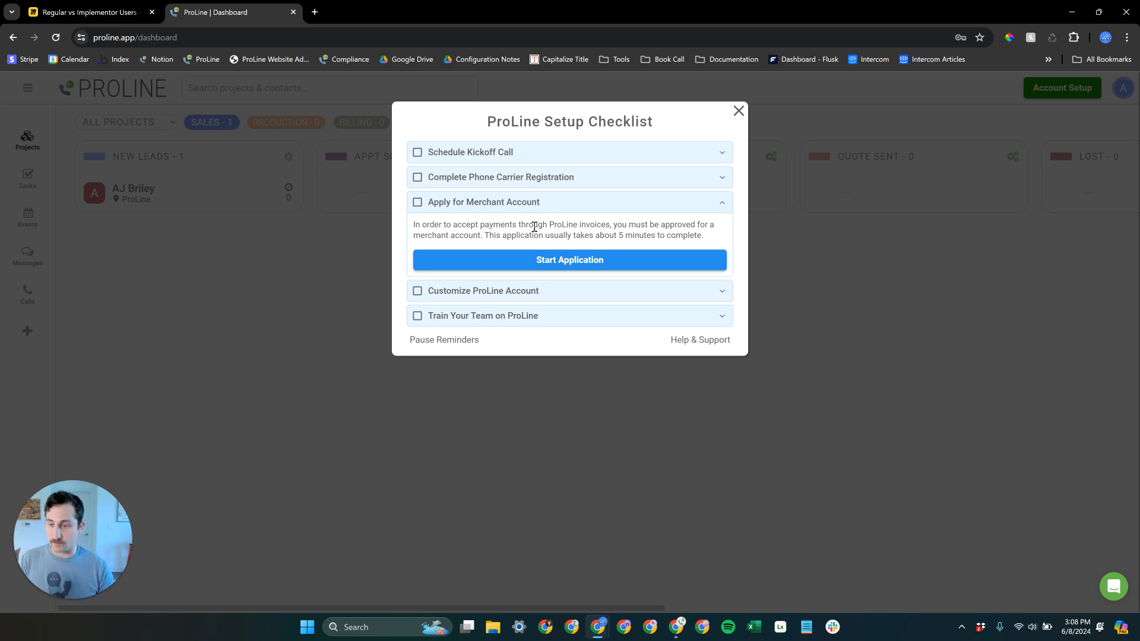
left_click(569, 260)
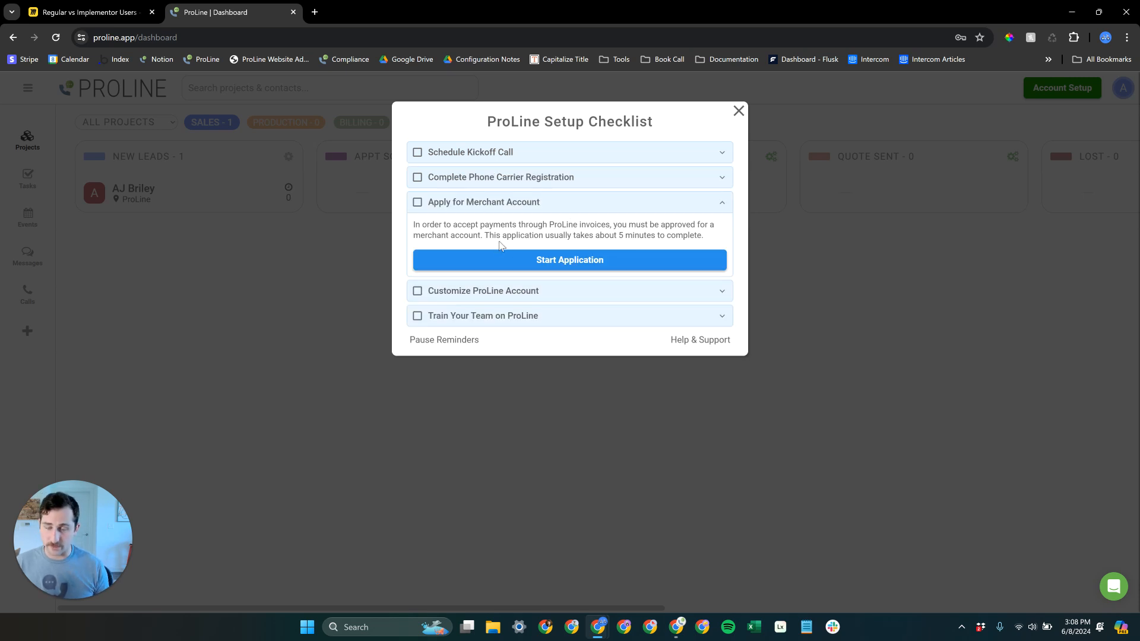
left_click(569, 260)
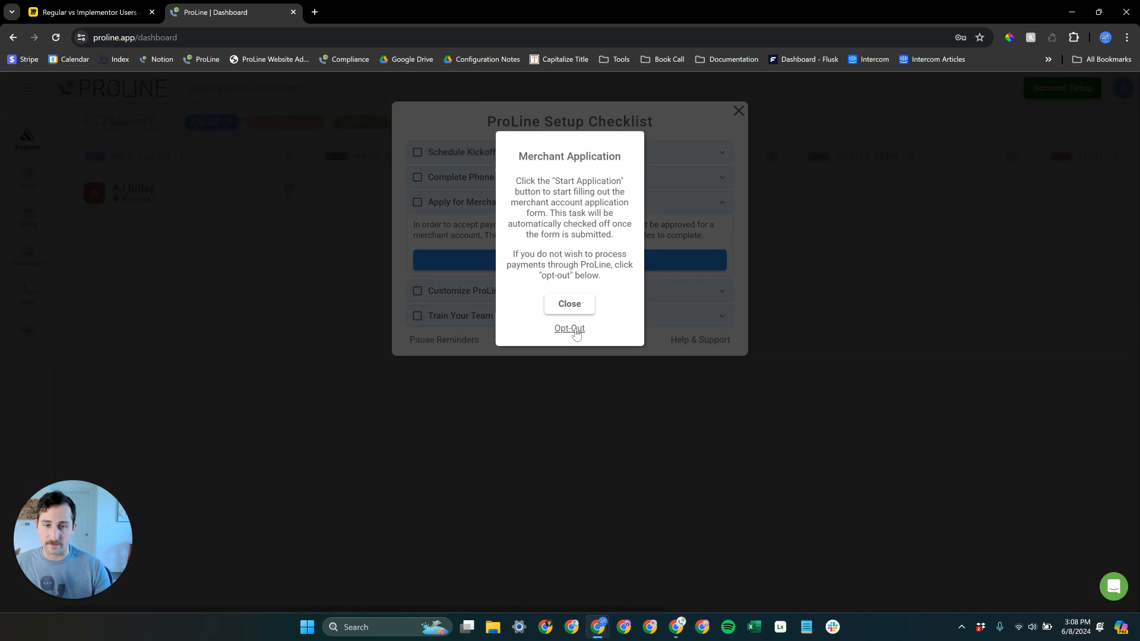
left_click(568, 303)
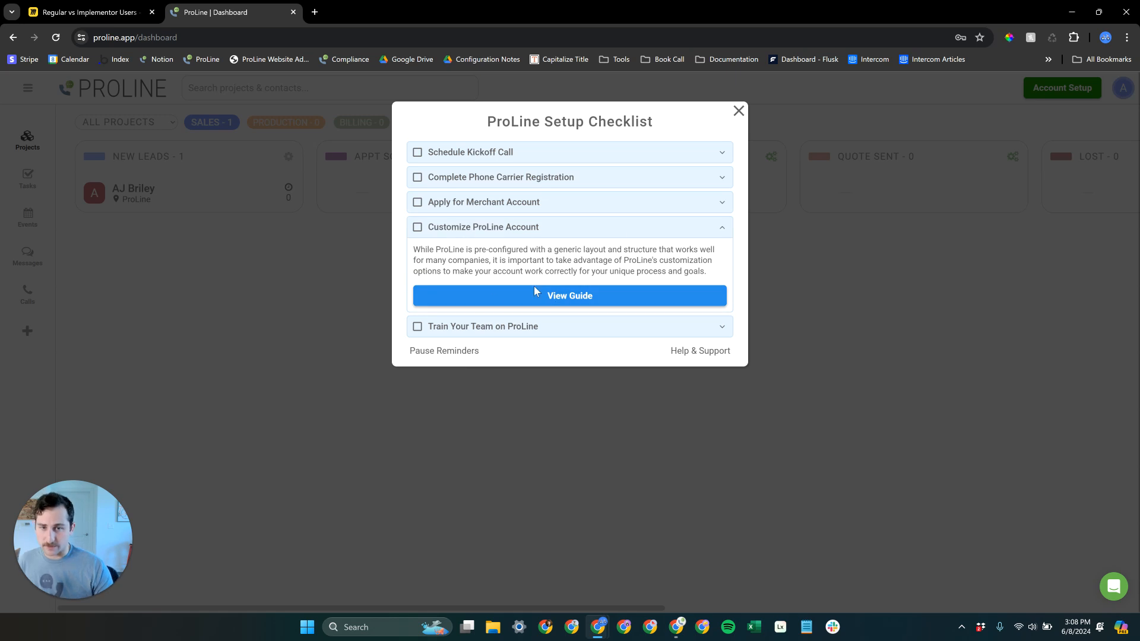
mouse_move(570, 295)
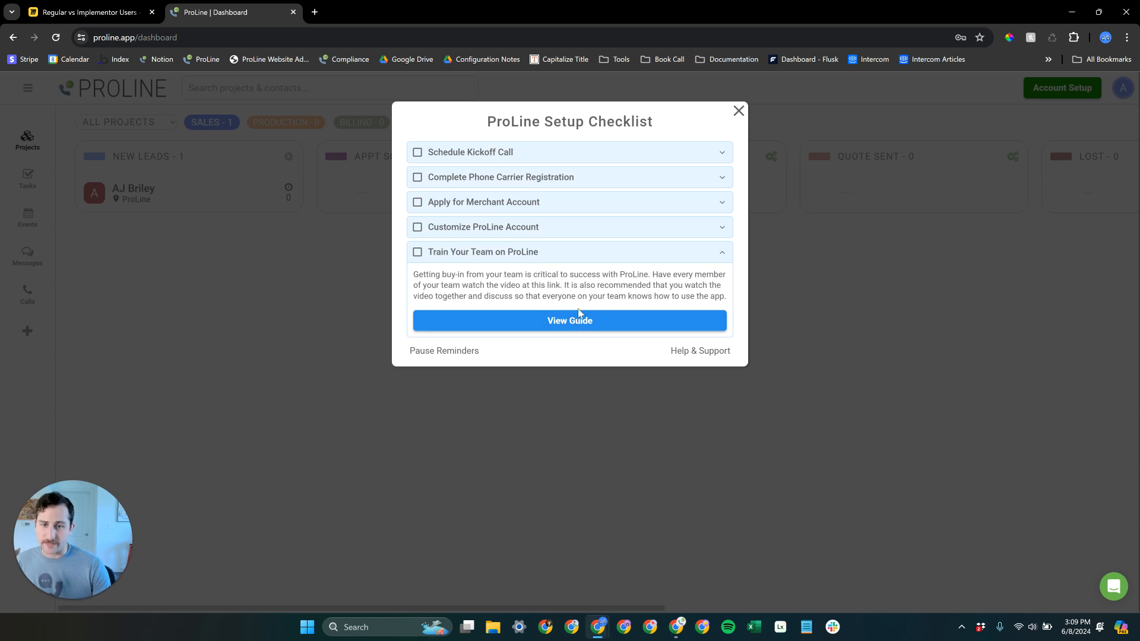
mouse_move(598, 289)
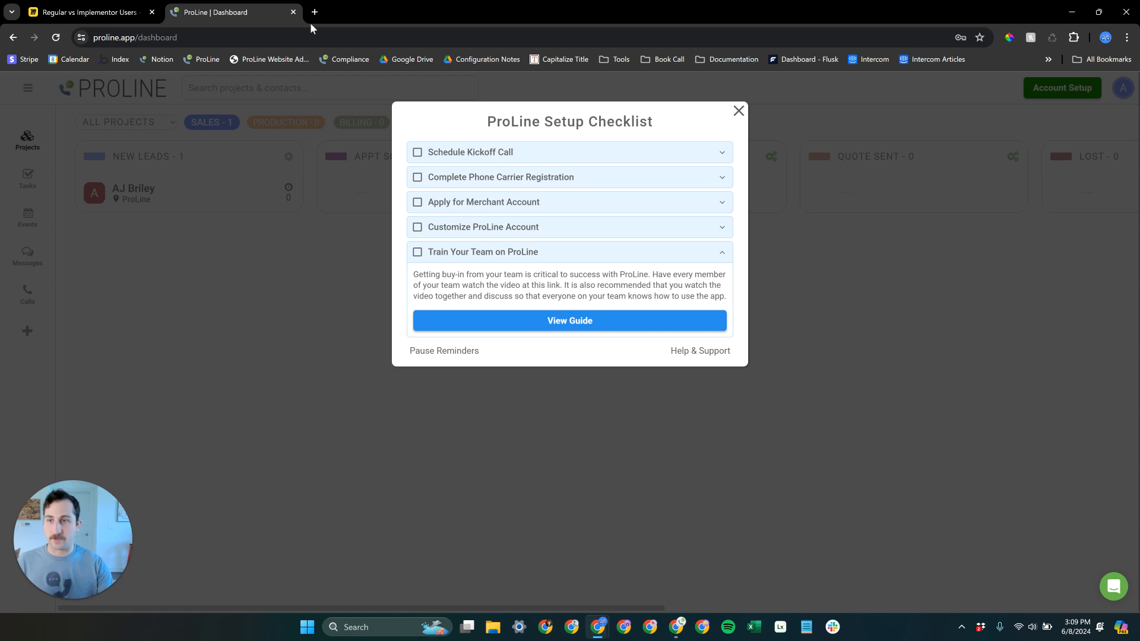
Step: Review the Miro board and ProLine dashboard tabs, then add a blank browser tab
left_click(87, 11)
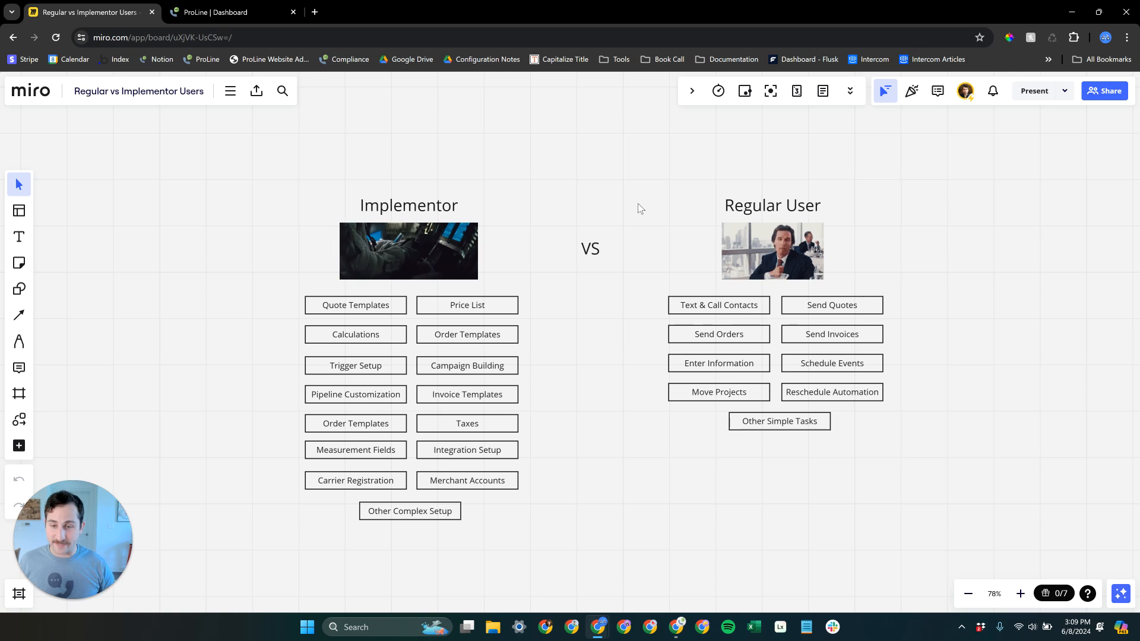
mouse_move(667, 180)
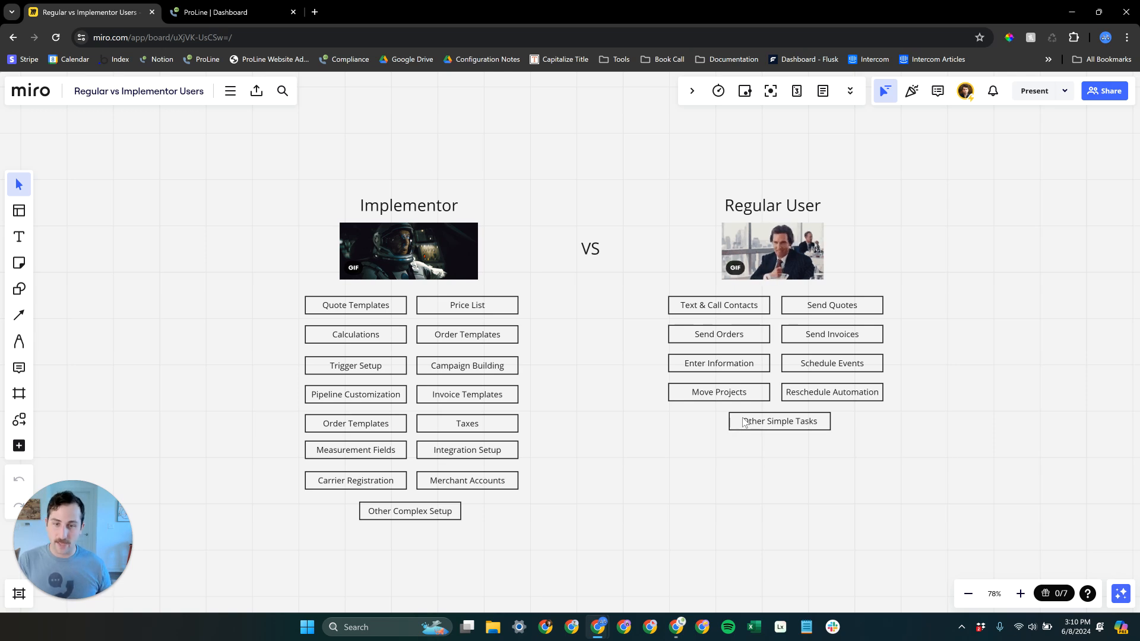
mouse_move(631, 421)
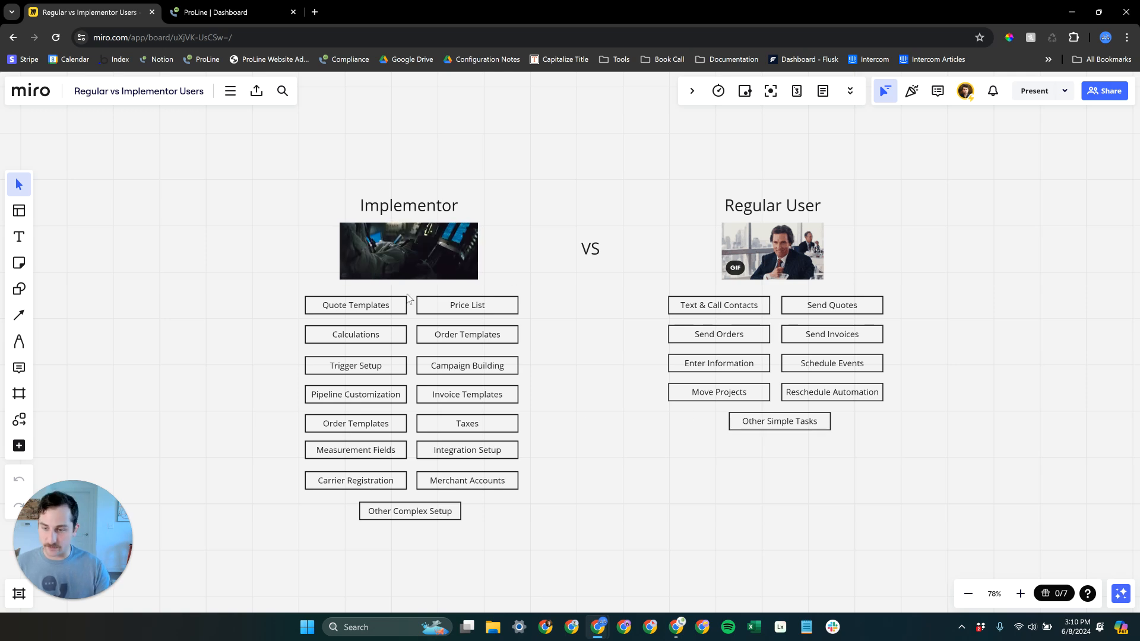
mouse_move(536, 268)
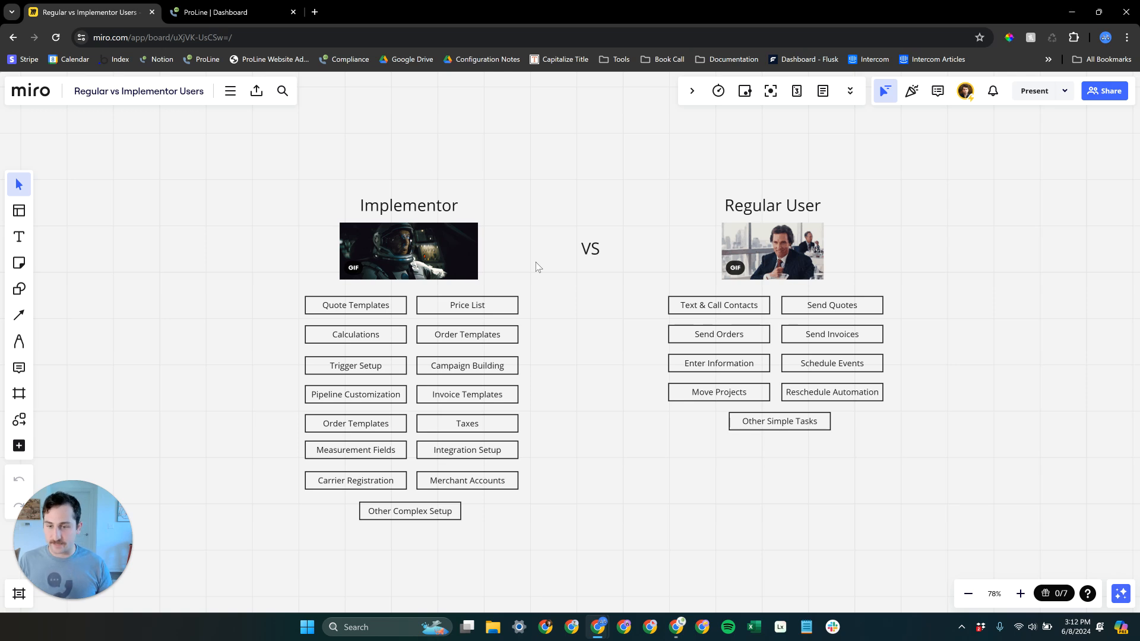
mouse_move(415, 158)
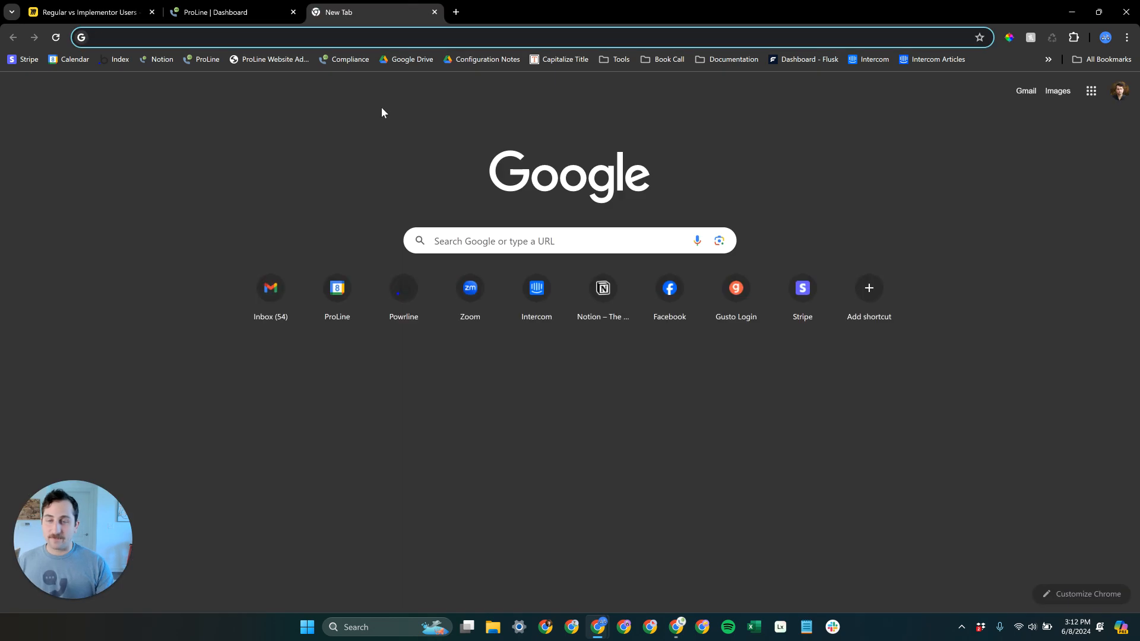
left_click(225, 12)
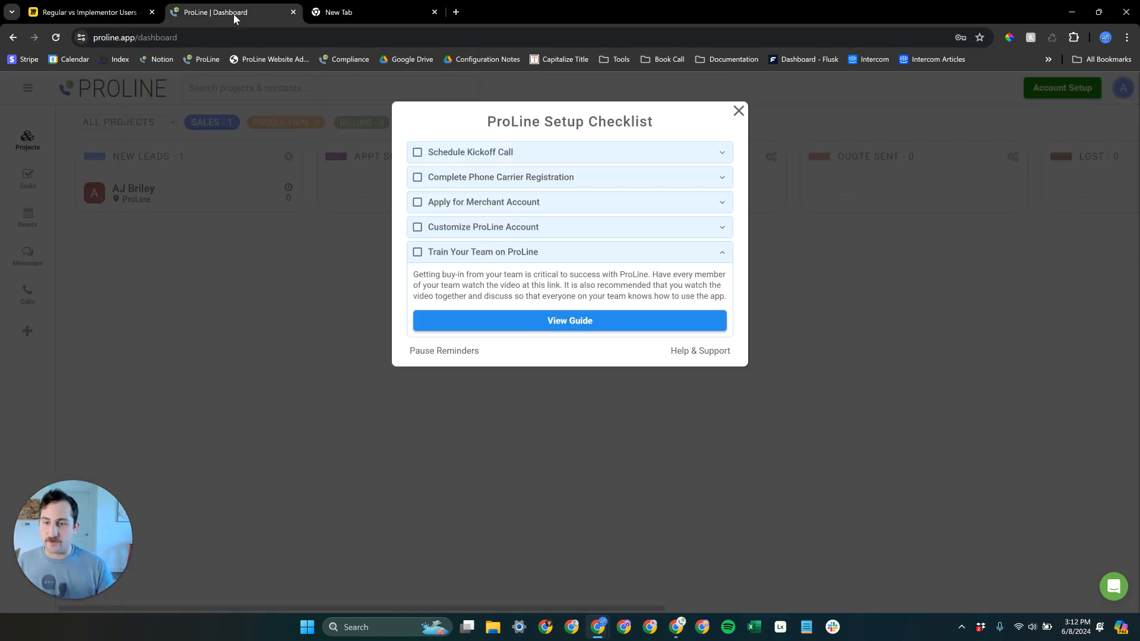
left_click(92, 12)
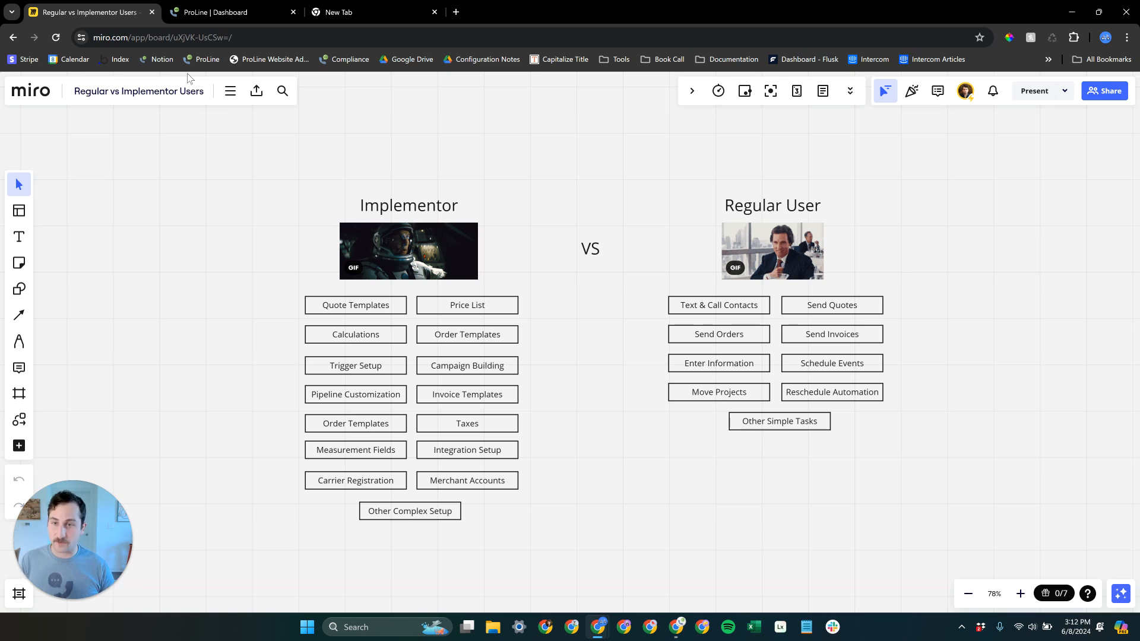
left_click(371, 12)
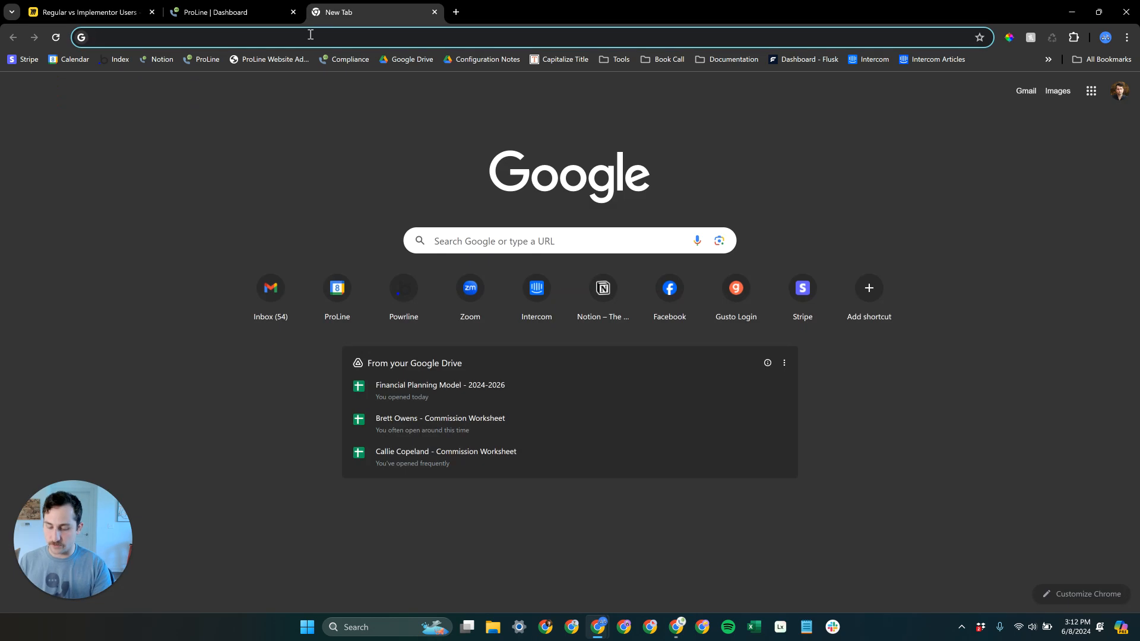
Step: Visit useproline.com/partners to view Certified Partners, then close that tab
type("useproline.com/partners/")
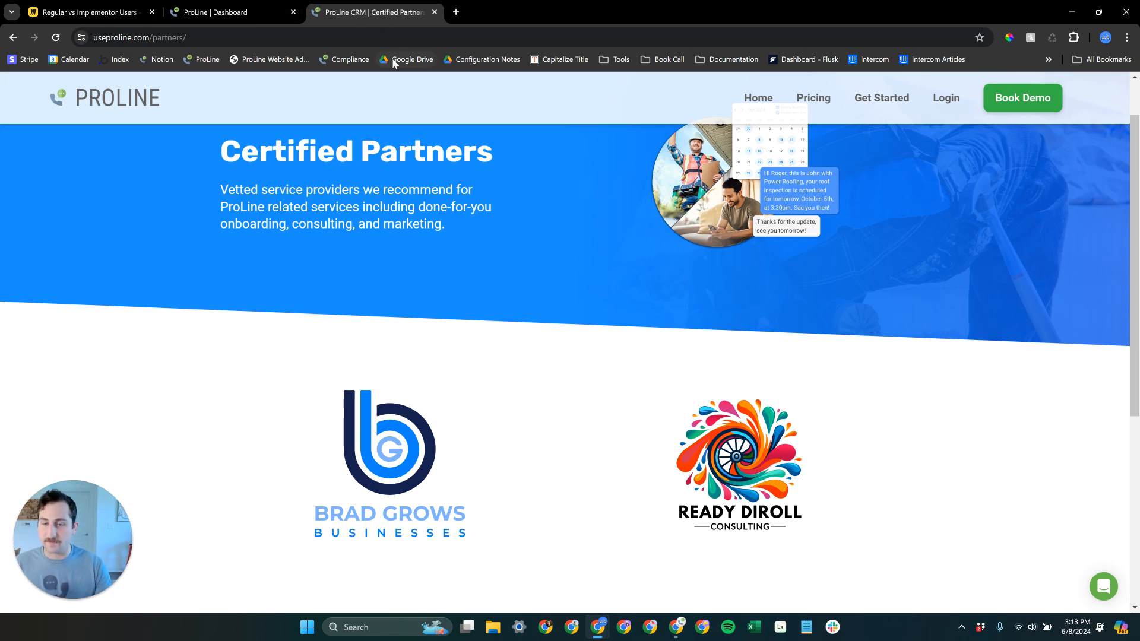
left_click(233, 12)
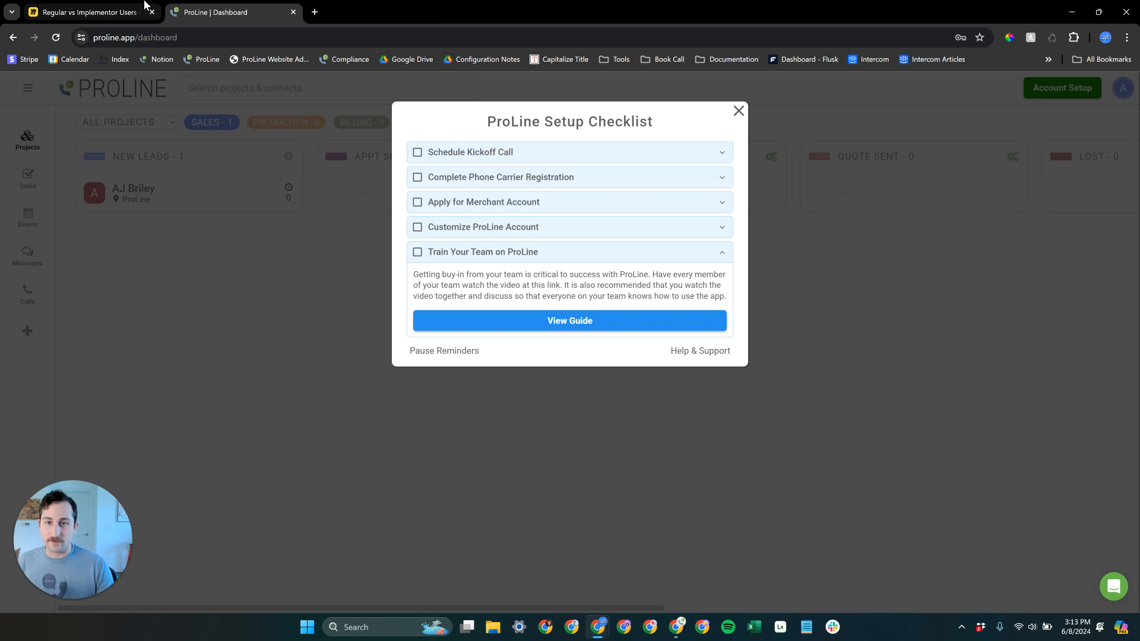
Step: Bring the Miro 'Regular vs Implementor Users' board back to the front
left_click(87, 12)
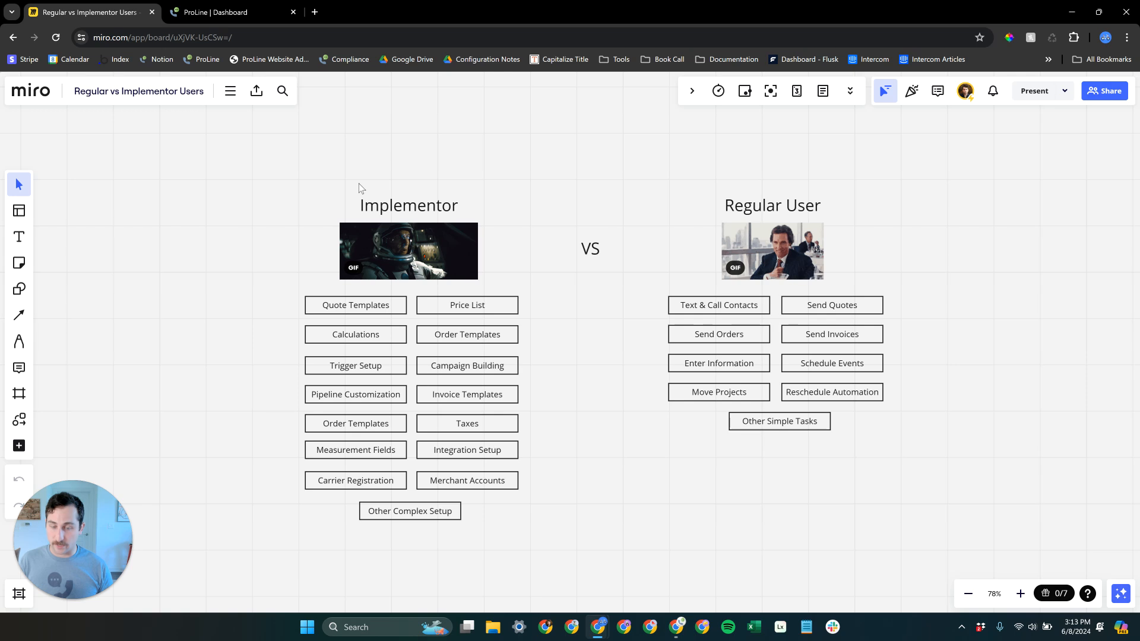
mouse_move(83, 118)
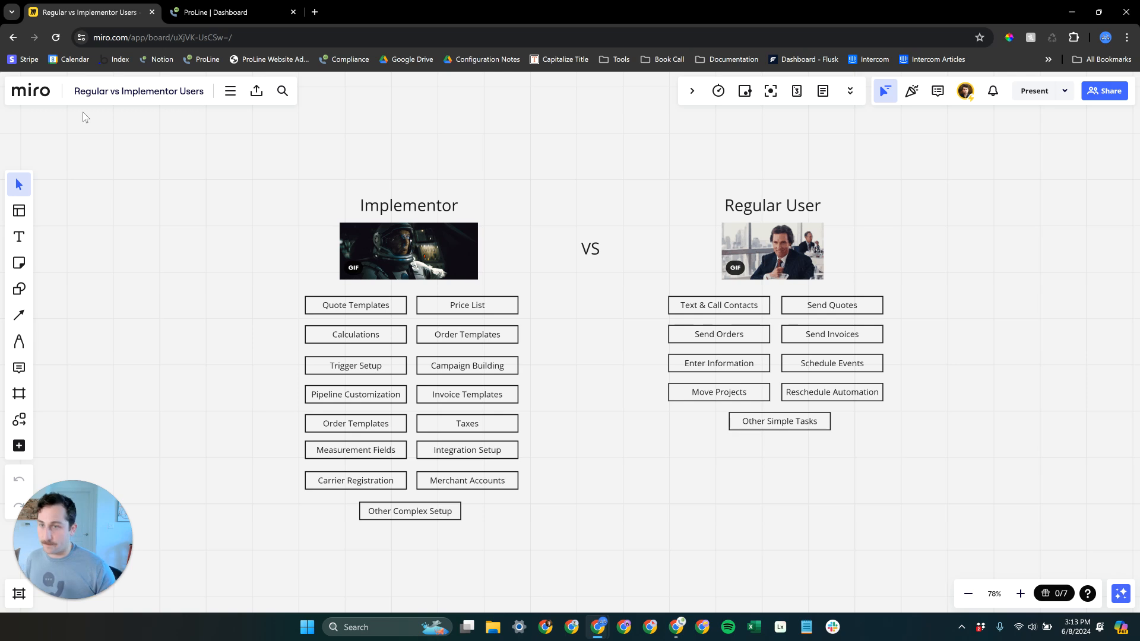
mouse_move(232, 12)
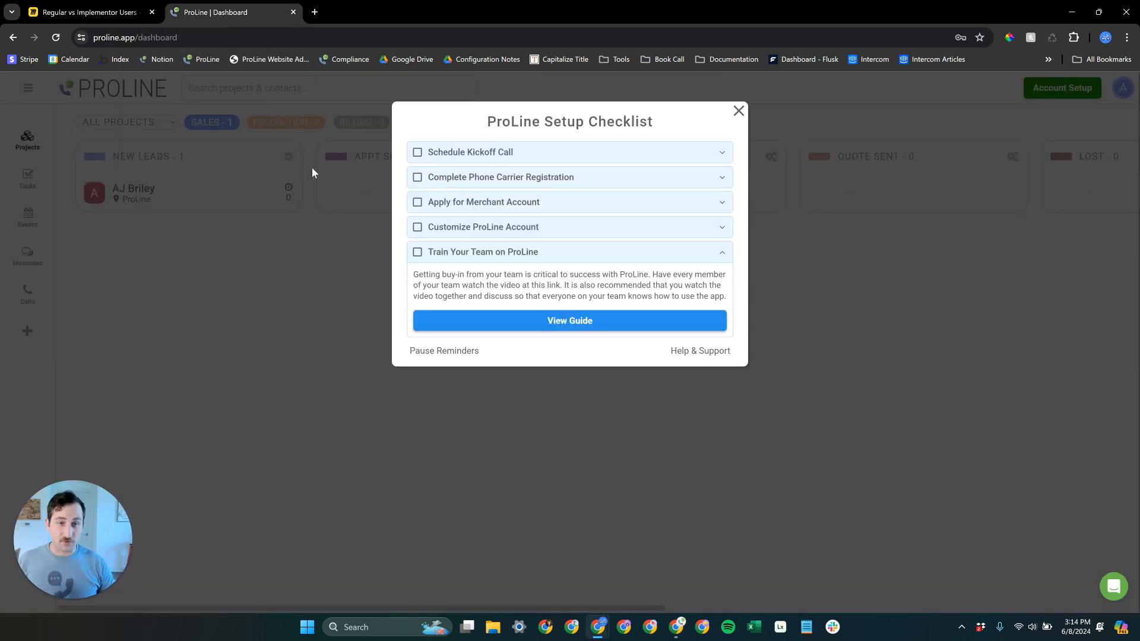
Step: Dismiss the setup checklist to reveal the sales pipeline dashboard with its single lead
left_click(737, 112)
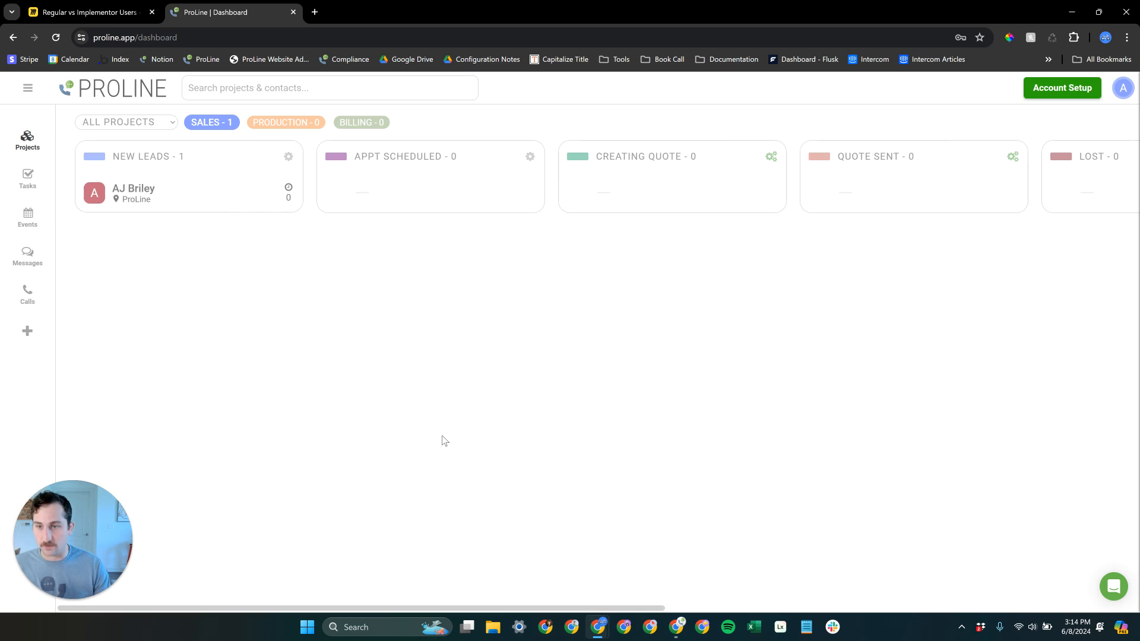
left_click(28, 87)
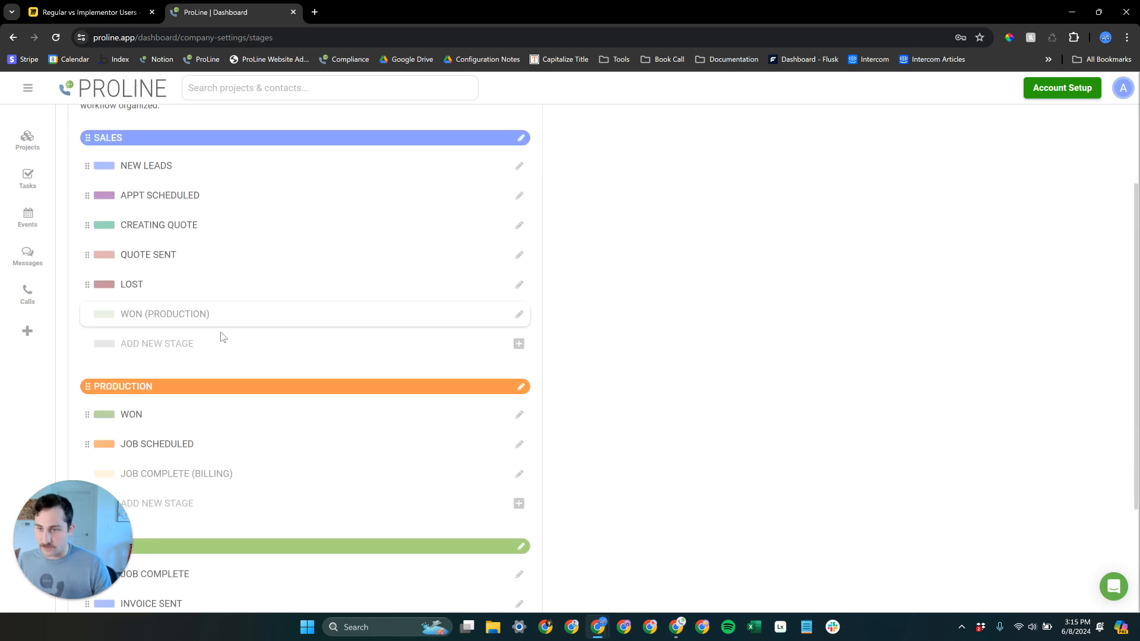
scroll("down", 3)
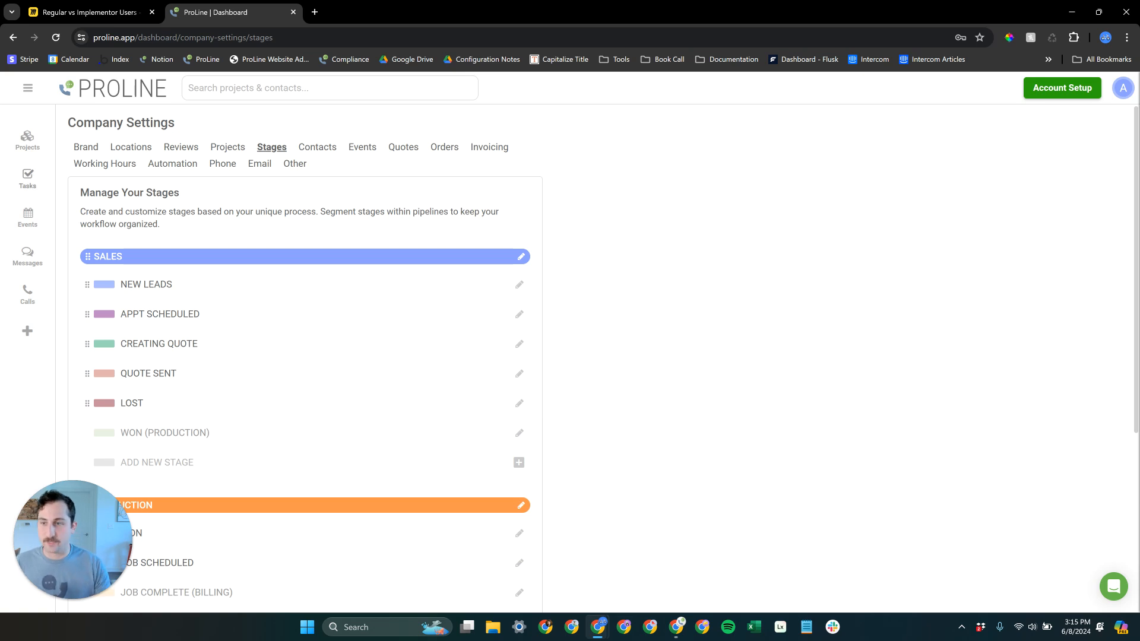
left_click(28, 140)
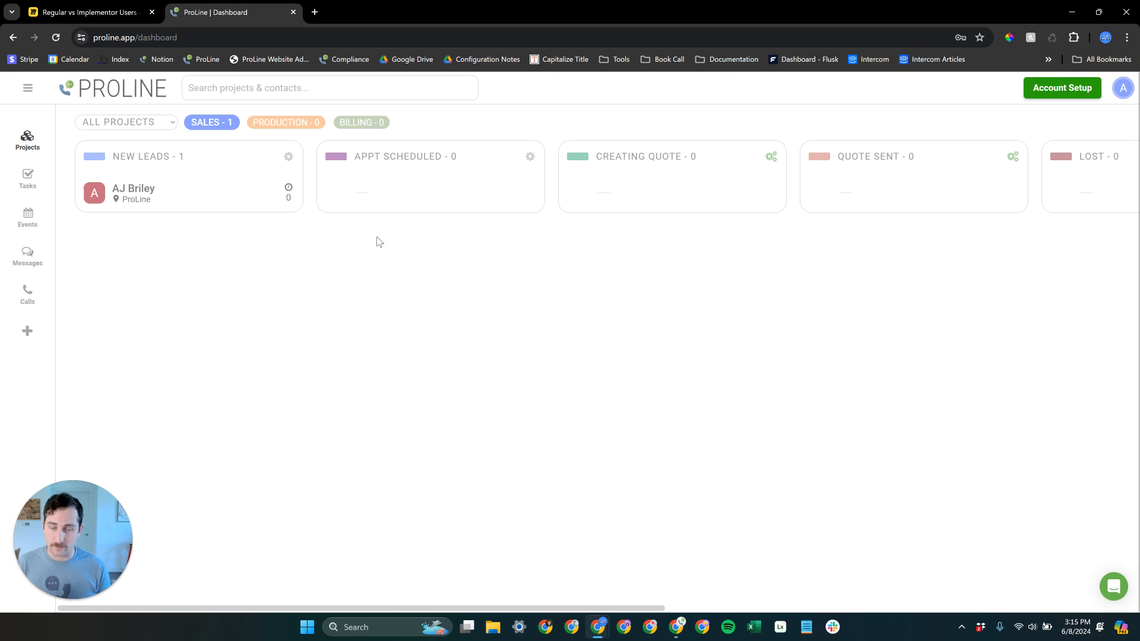
mouse_move(1017, 465)
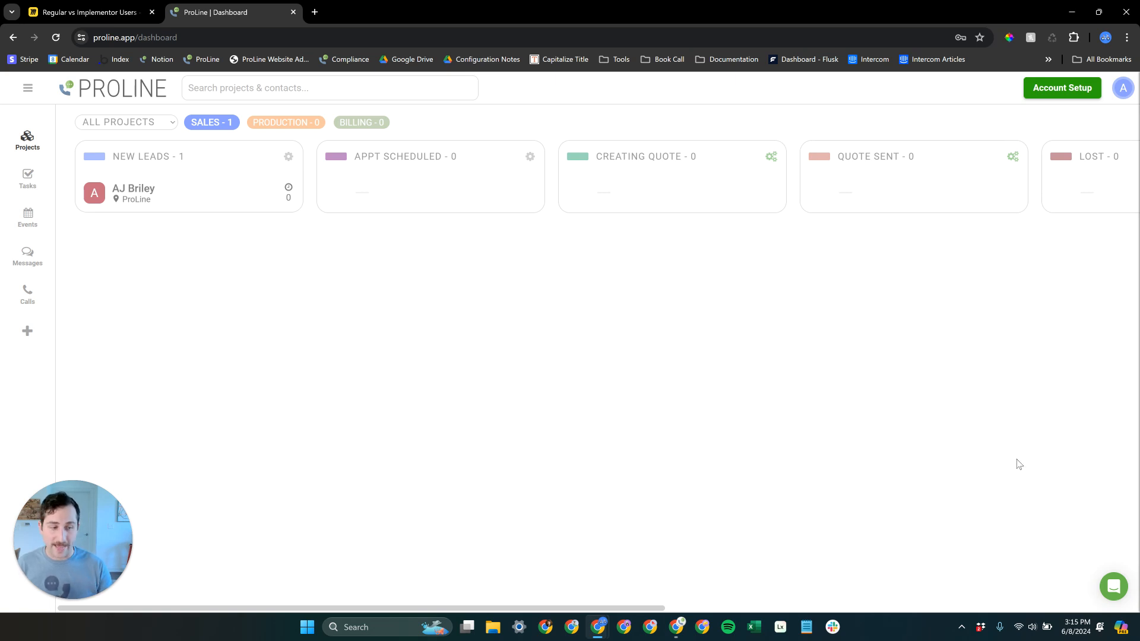
Step: Toggle the Intercom support messenger open and closed twice, then return to the Miro board
left_click(1113, 587)
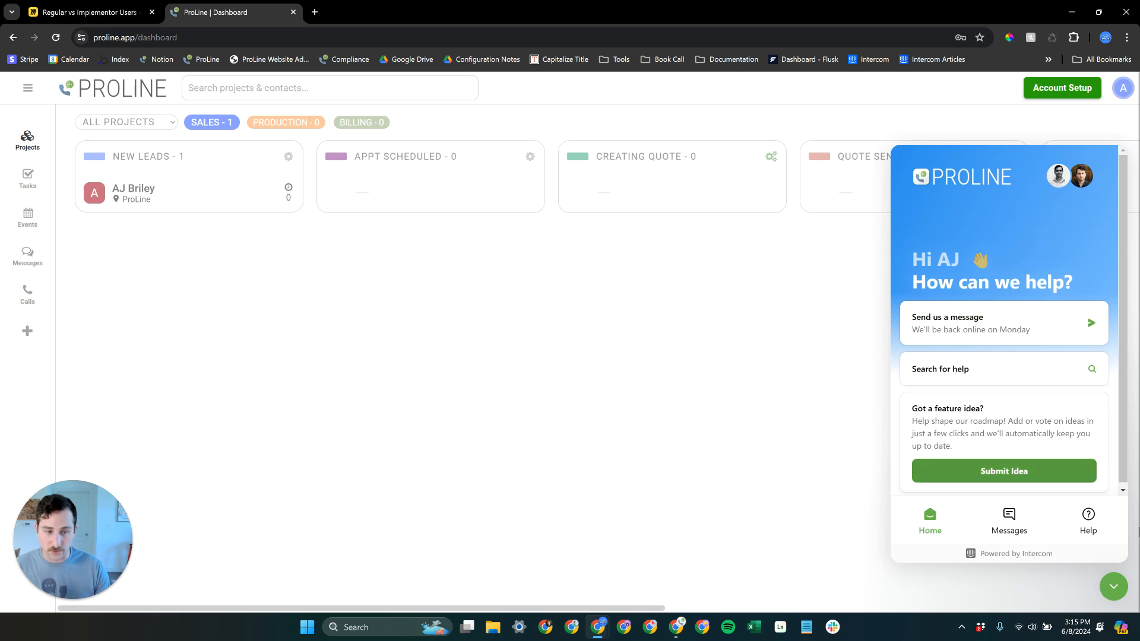
left_click(1112, 586)
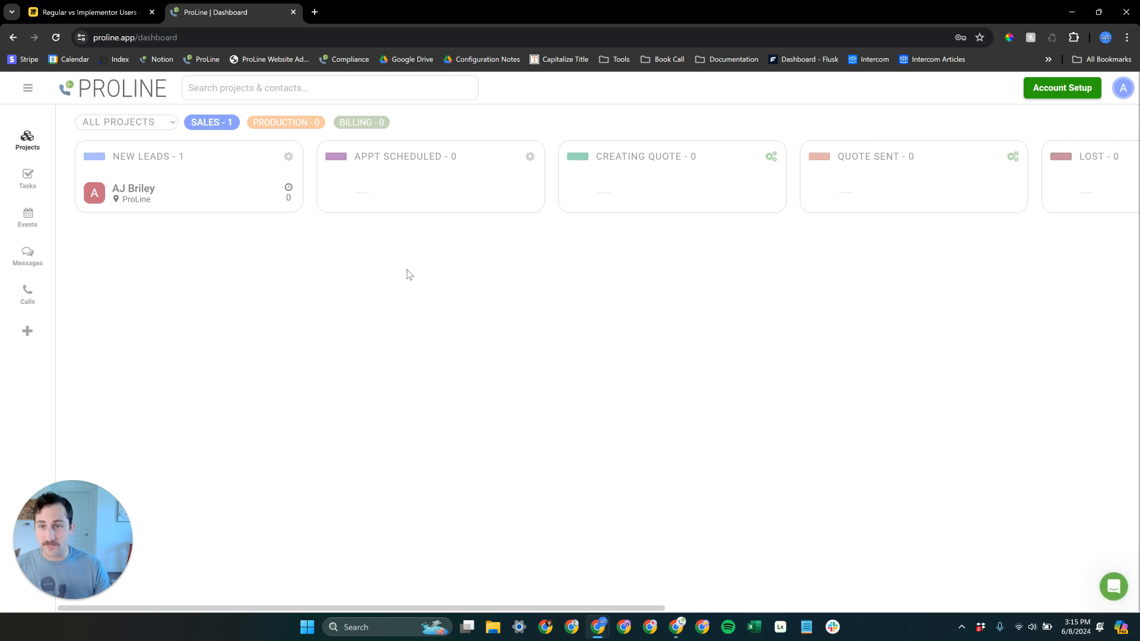
mouse_move(407, 269)
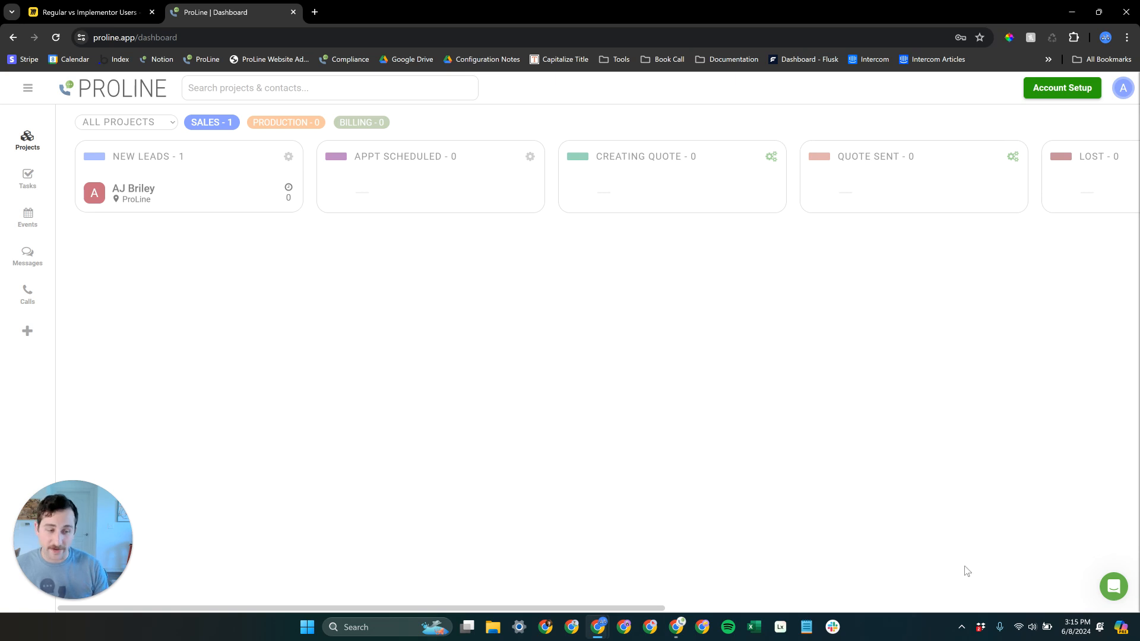
left_click(1113, 585)
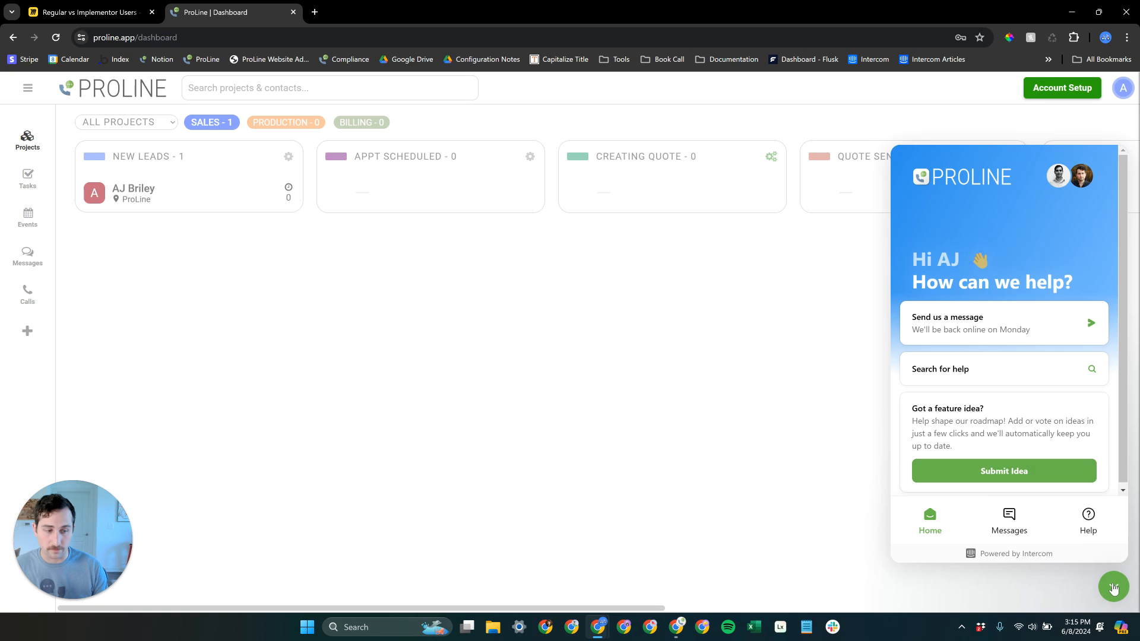
left_click(1113, 588)
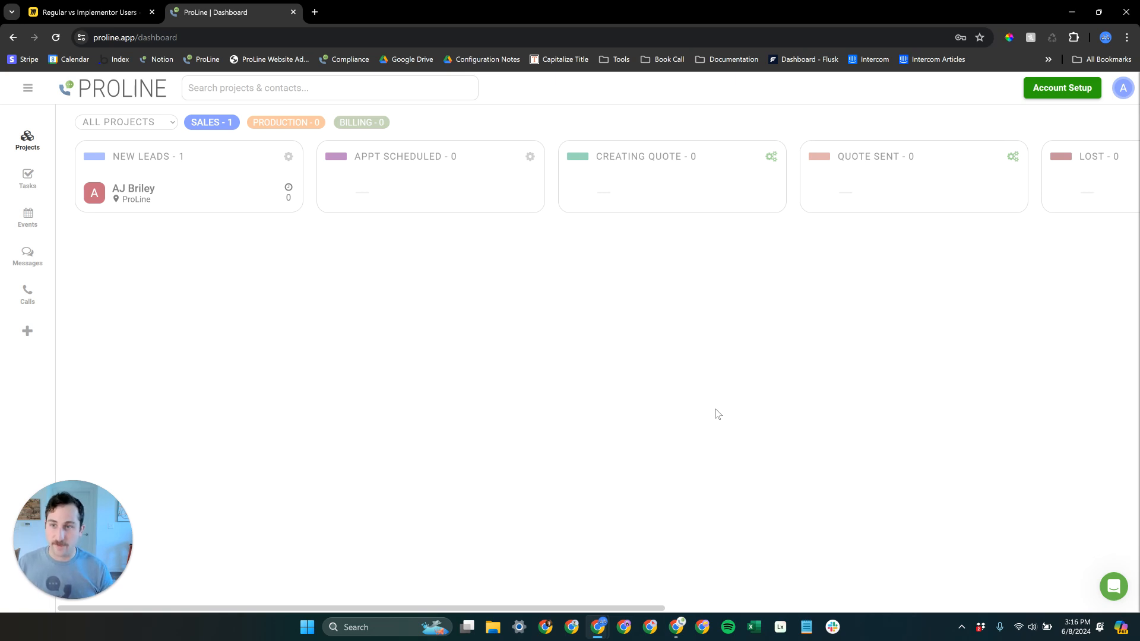
left_click(86, 12)
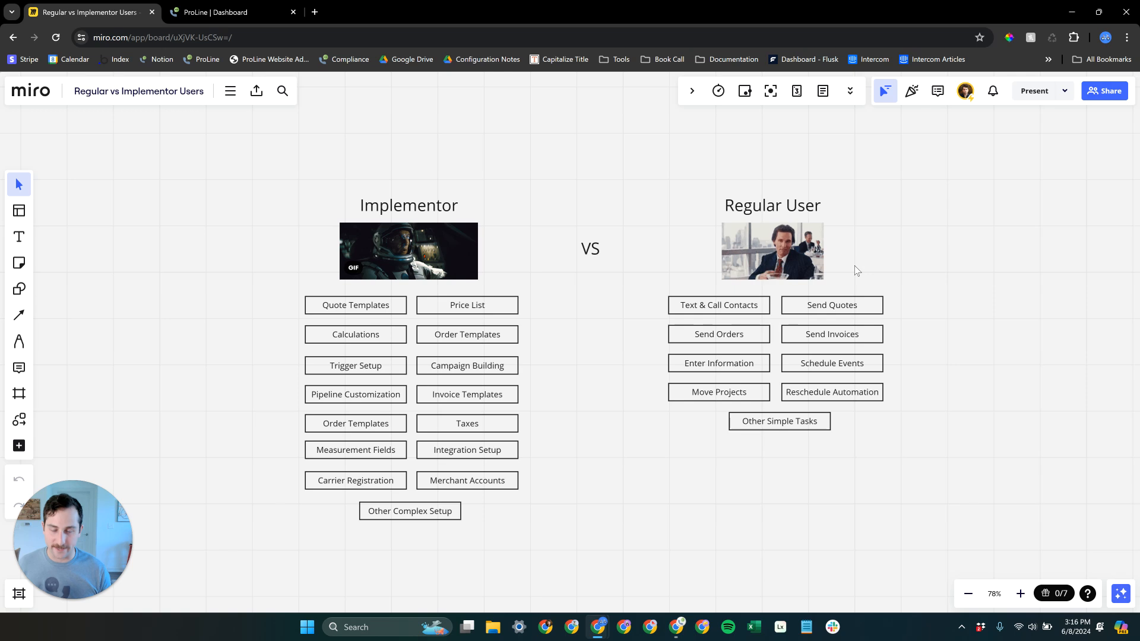
mouse_move(456, 253)
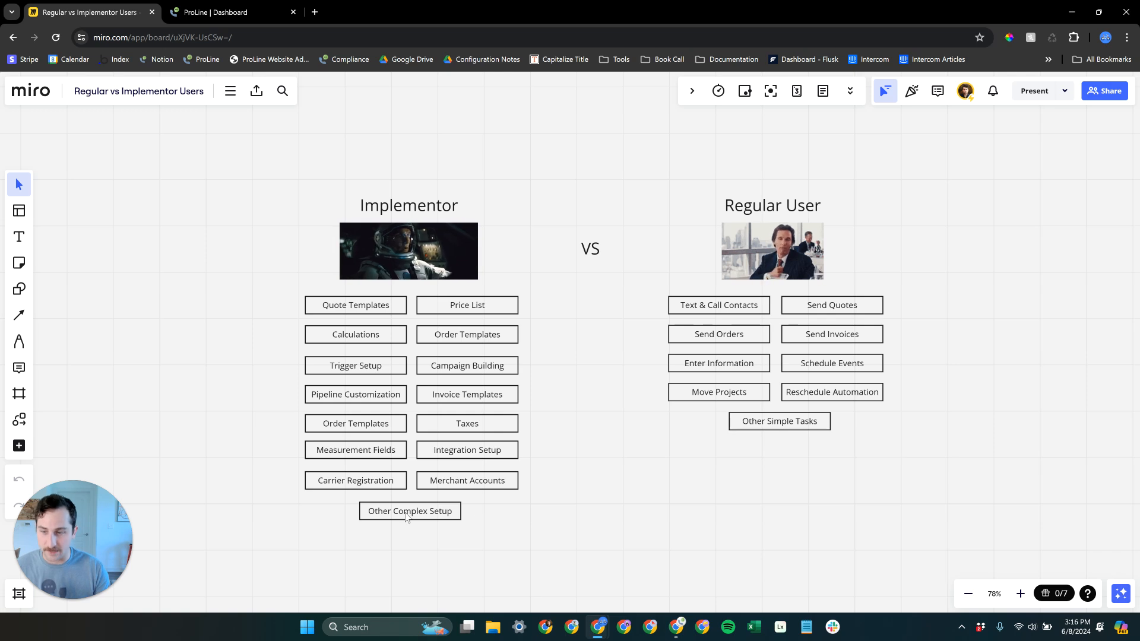
mouse_move(880, 185)
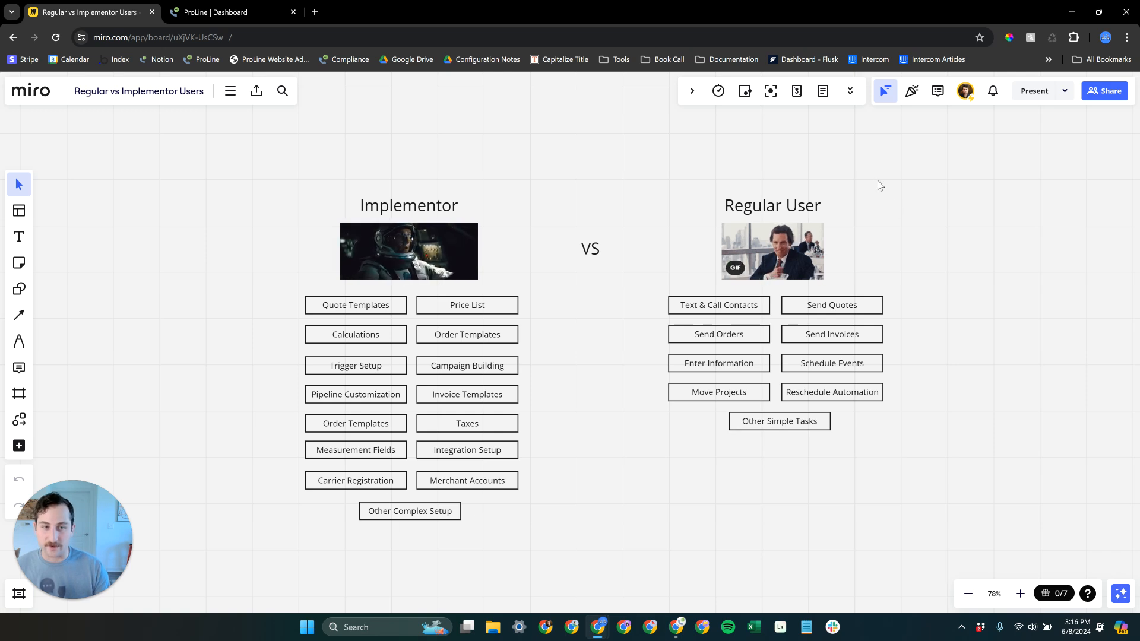